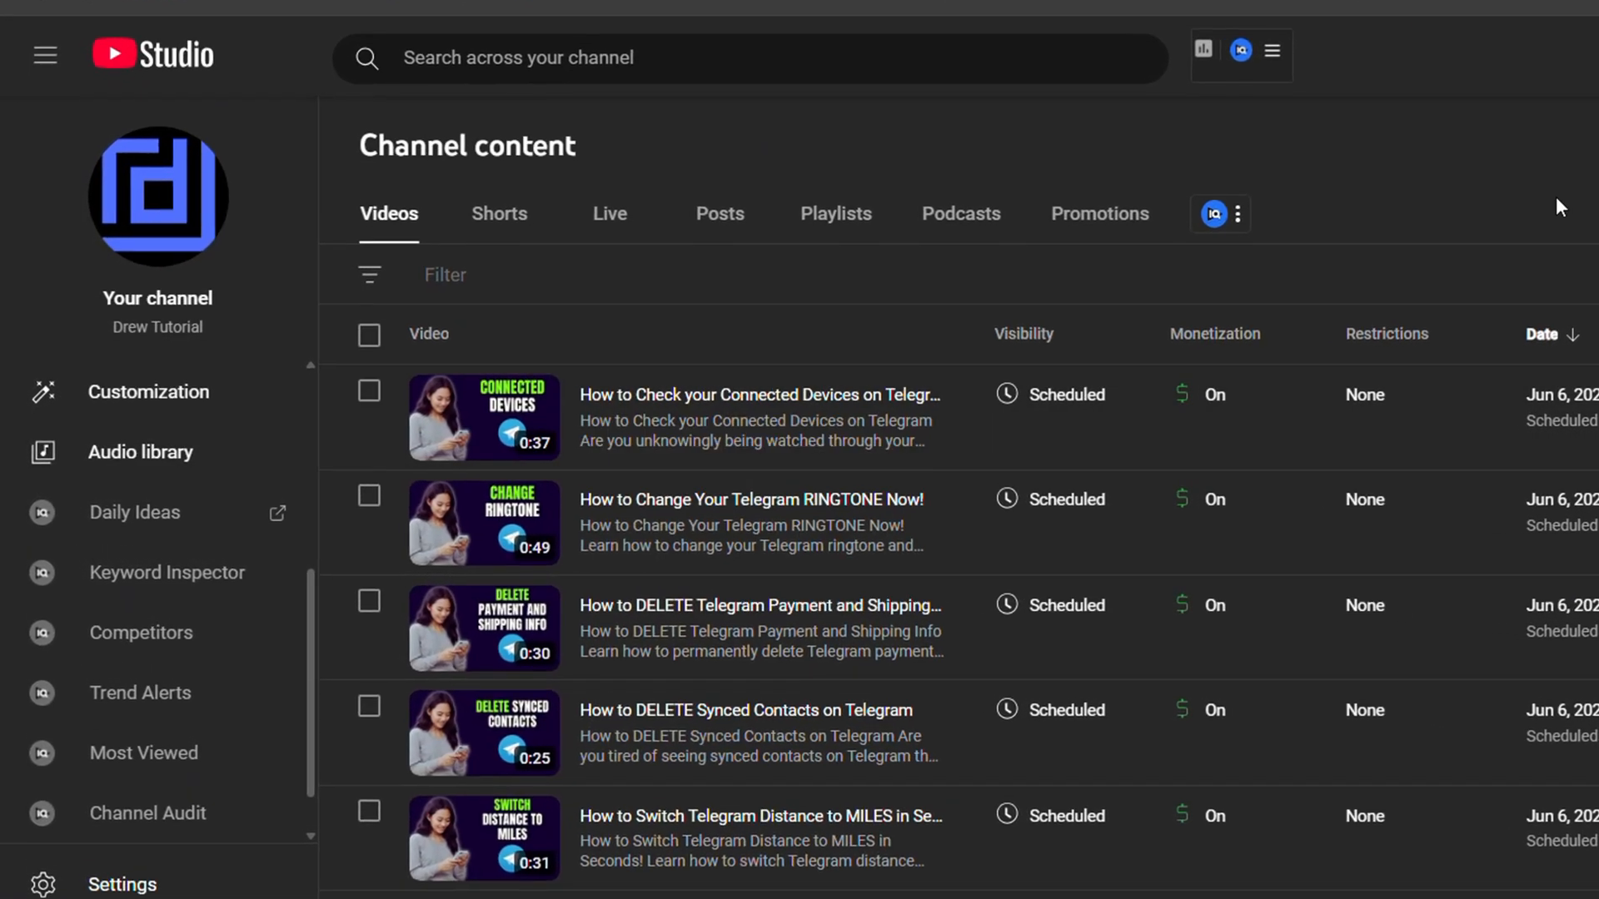
mouse_move(977, 671)
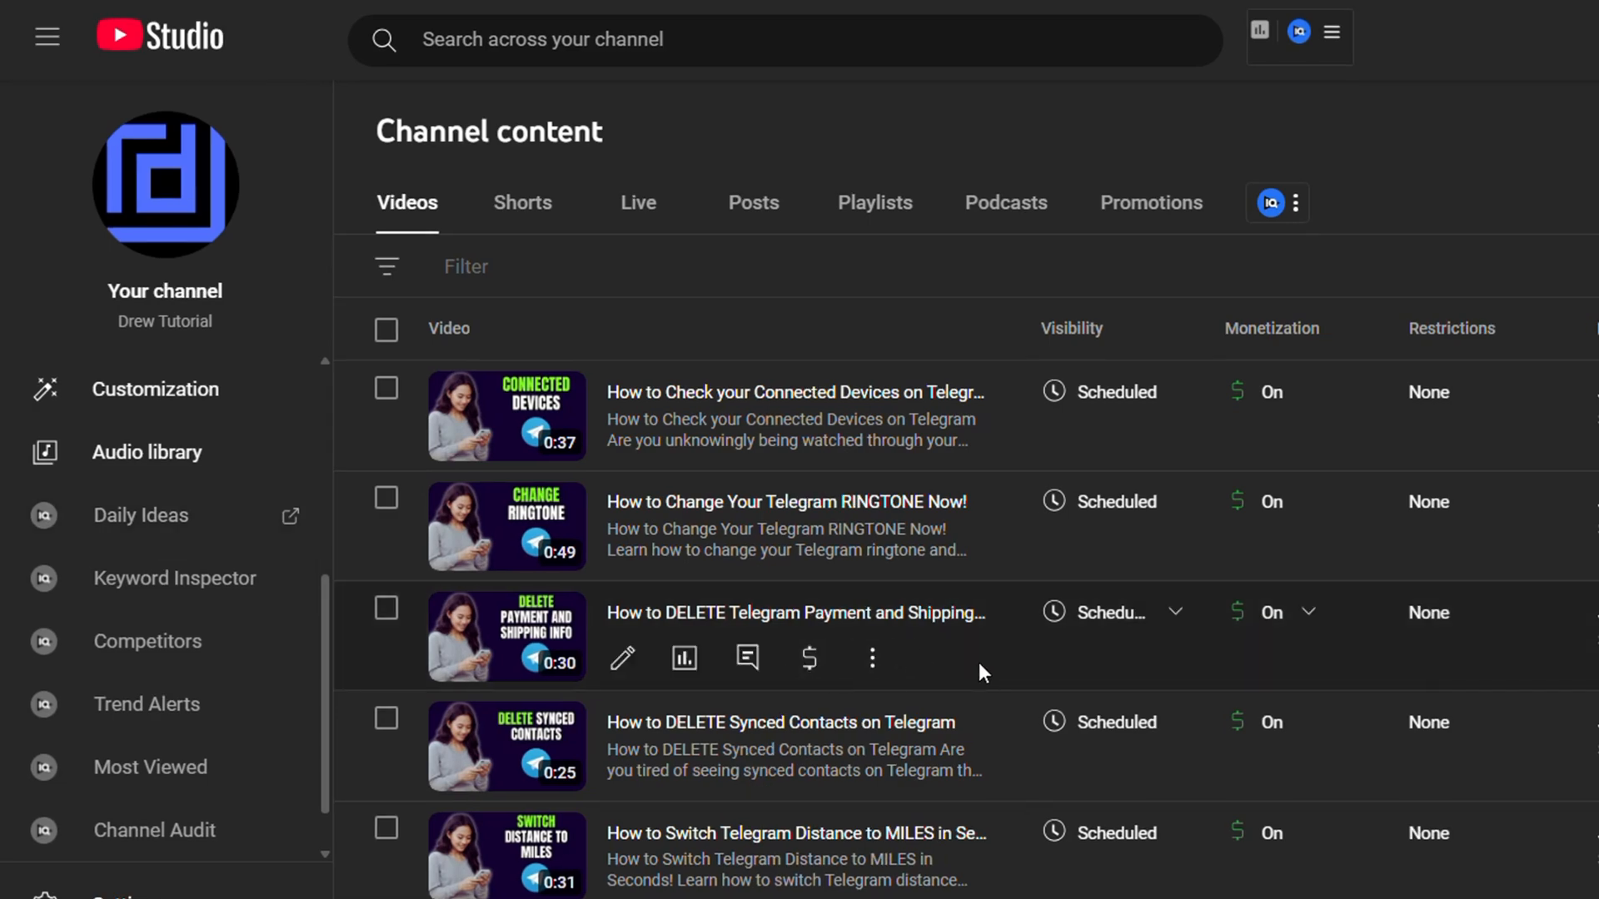
Step: Locate 'How to AUTO DELETE Your Telegram Account…' in the Videos list and open its details
scroll("down", 3)
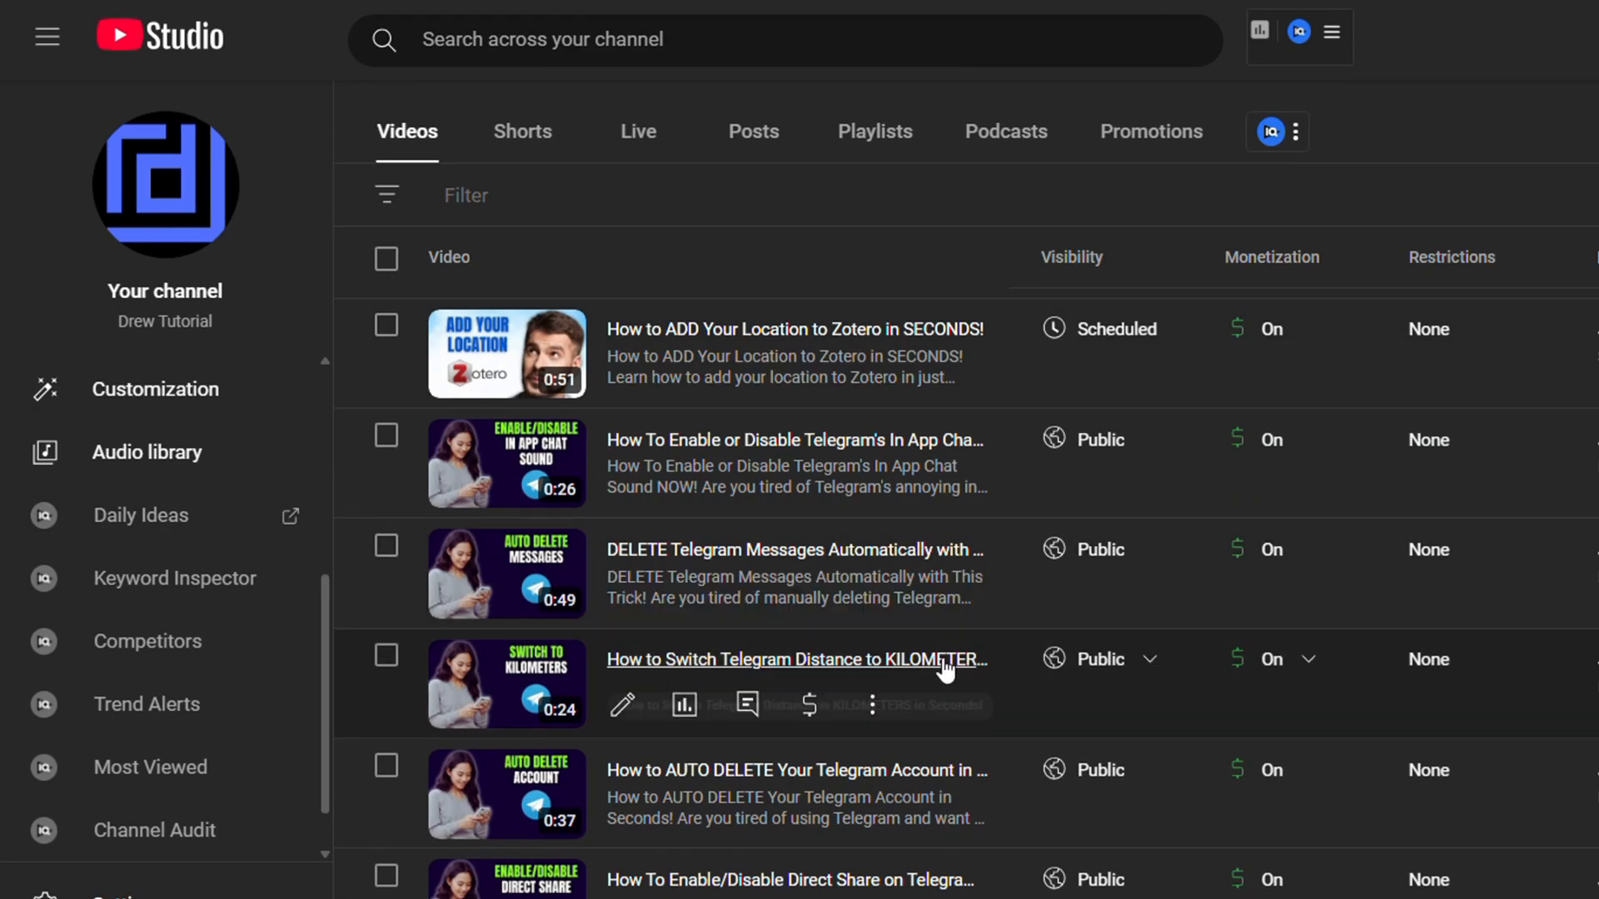
scroll("down", 3)
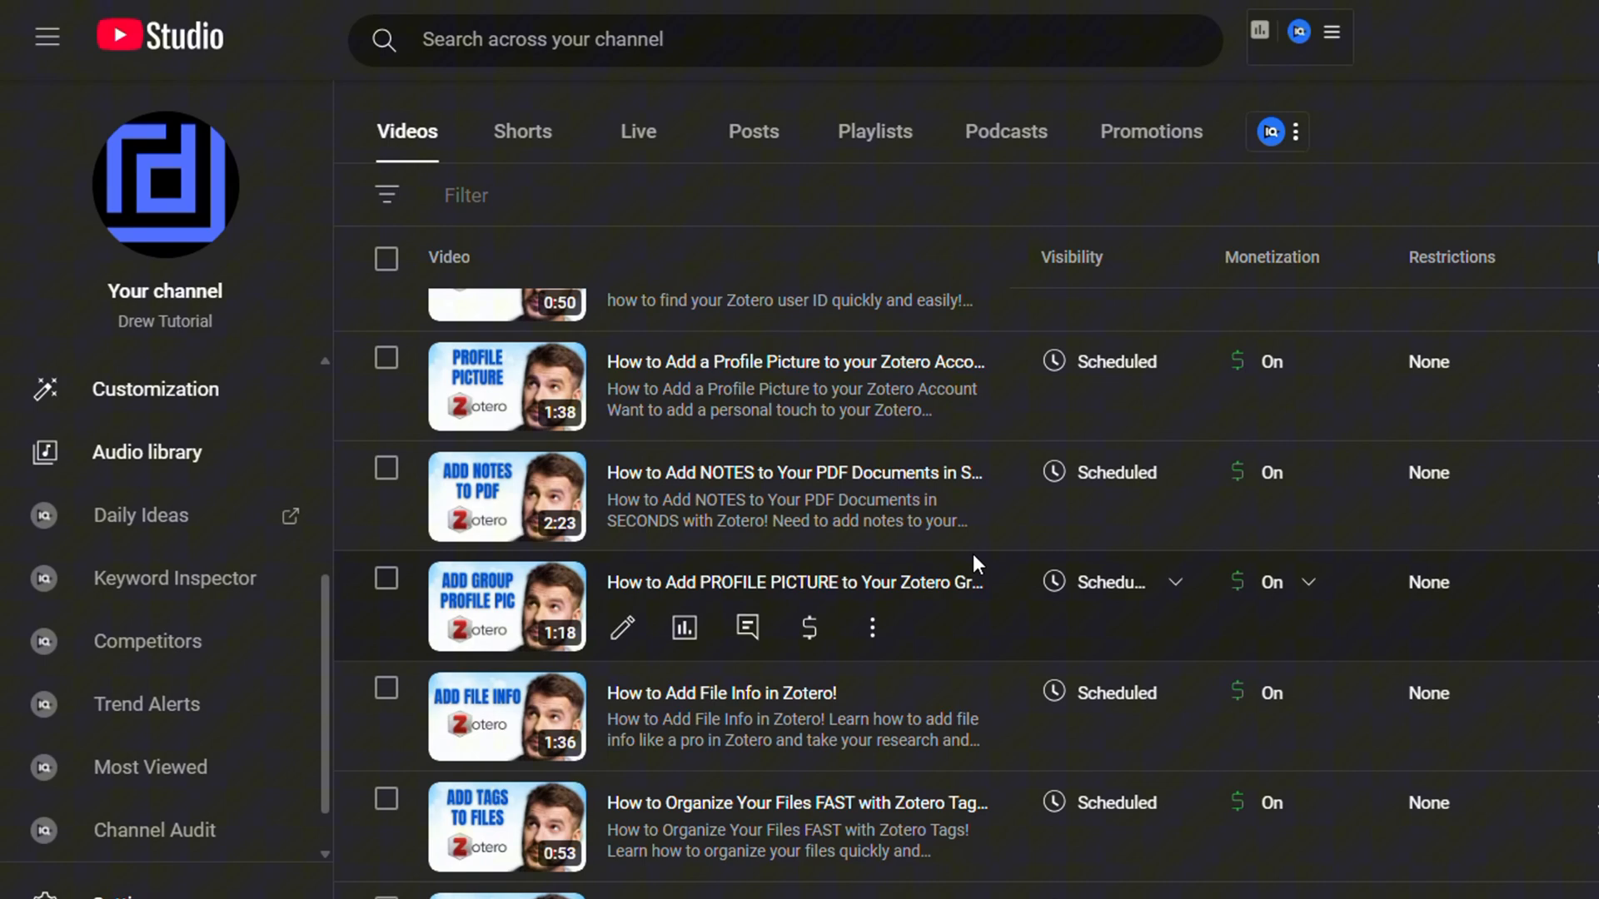
scroll("down", 3)
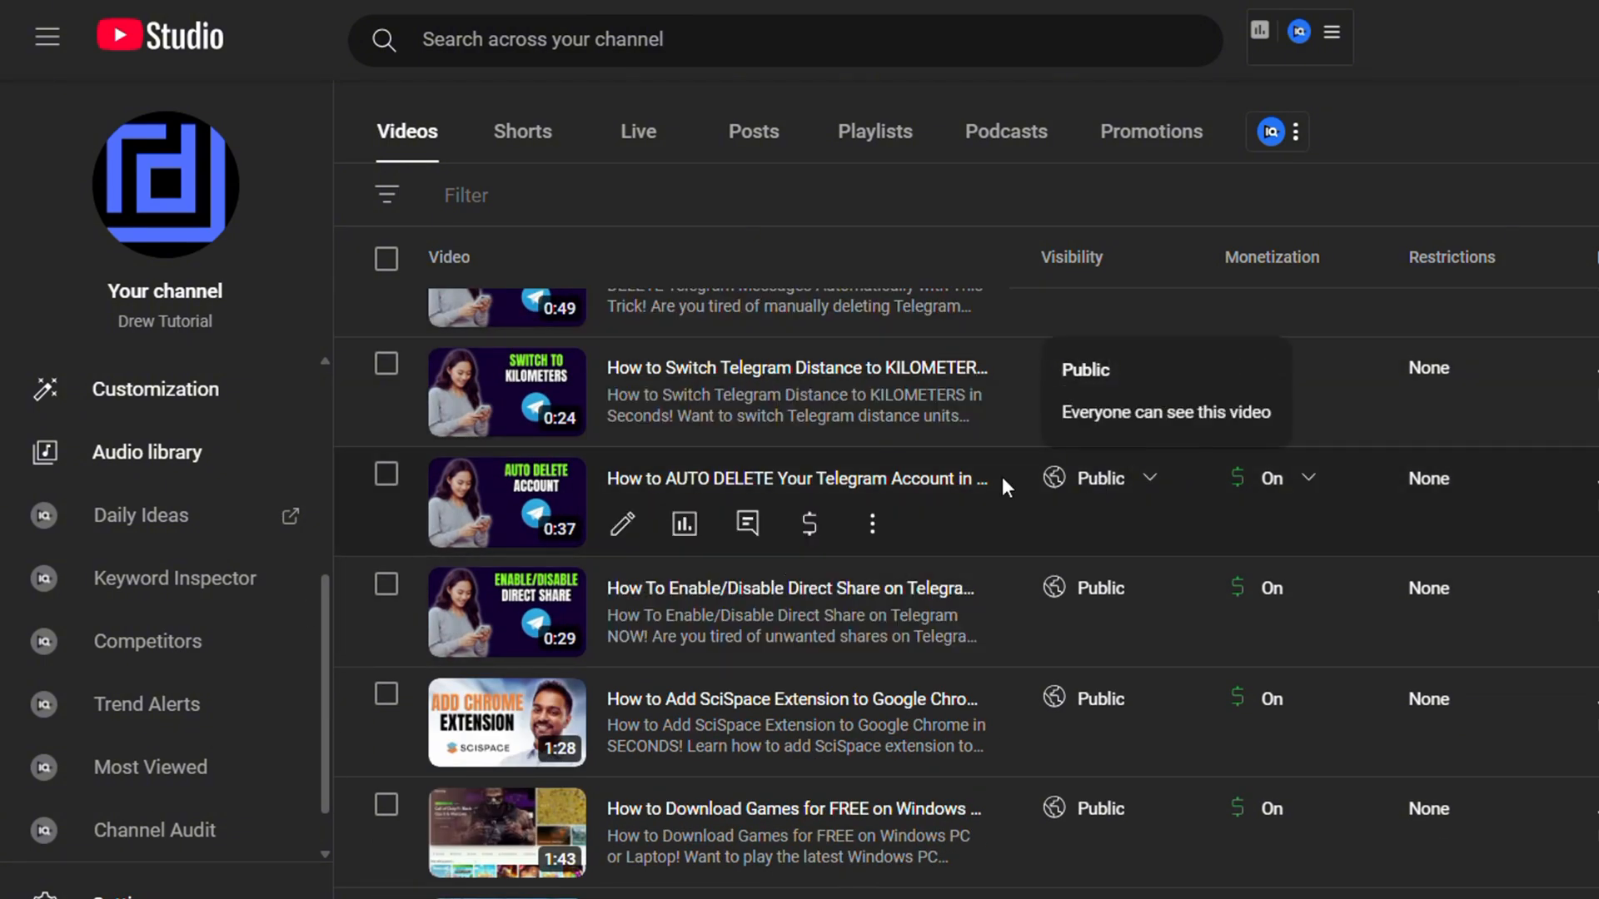
mouse_move(621, 525)
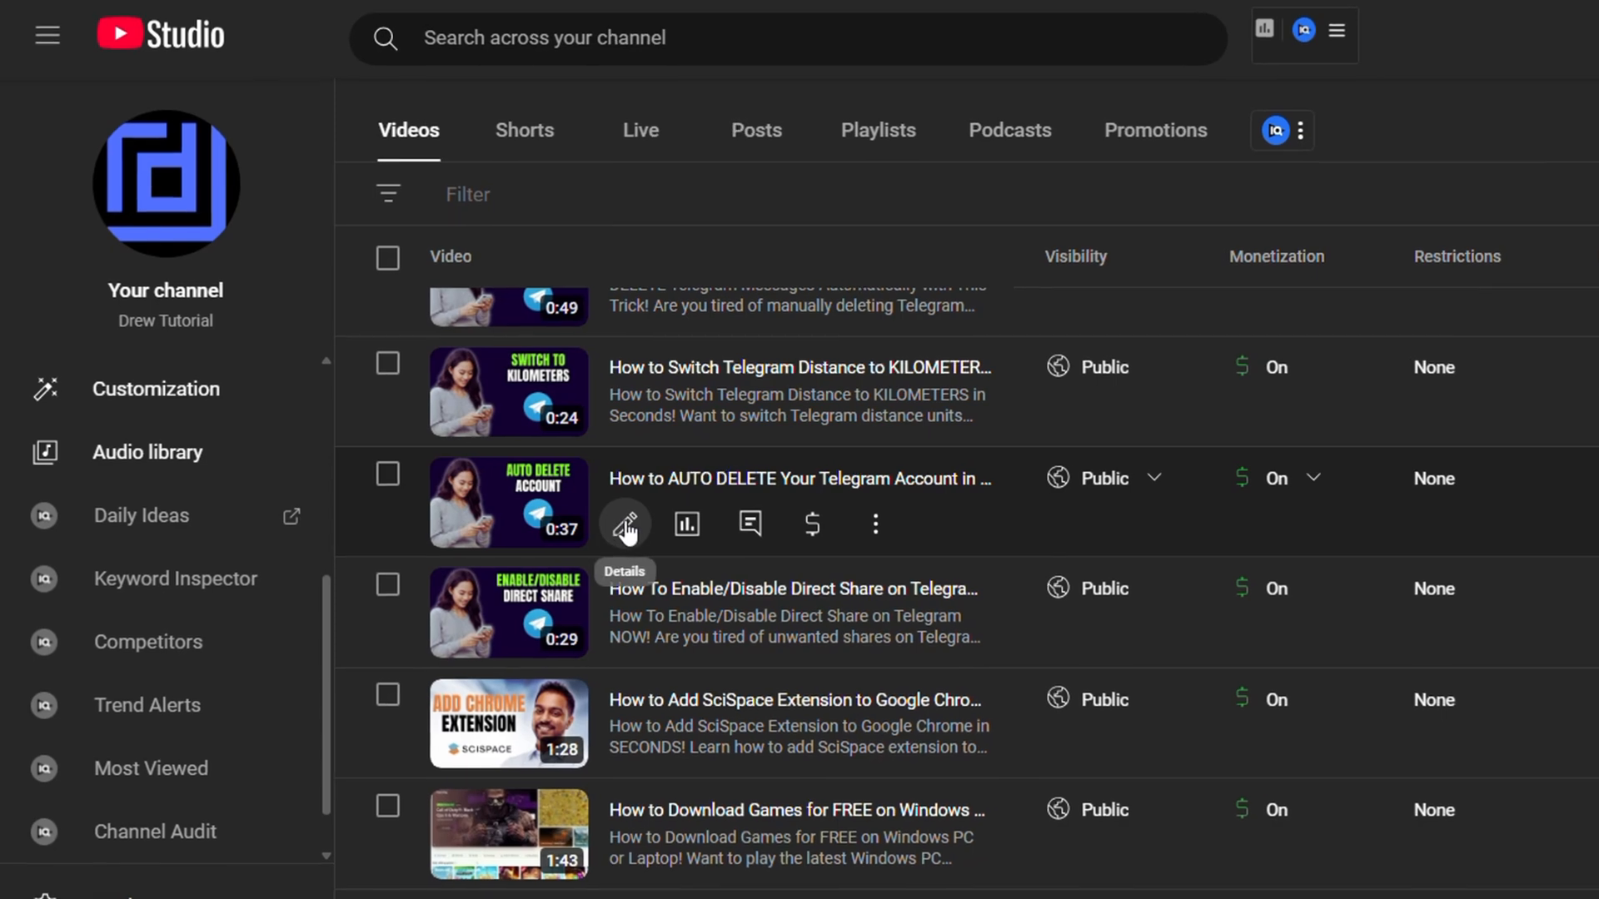
left_click(625, 525)
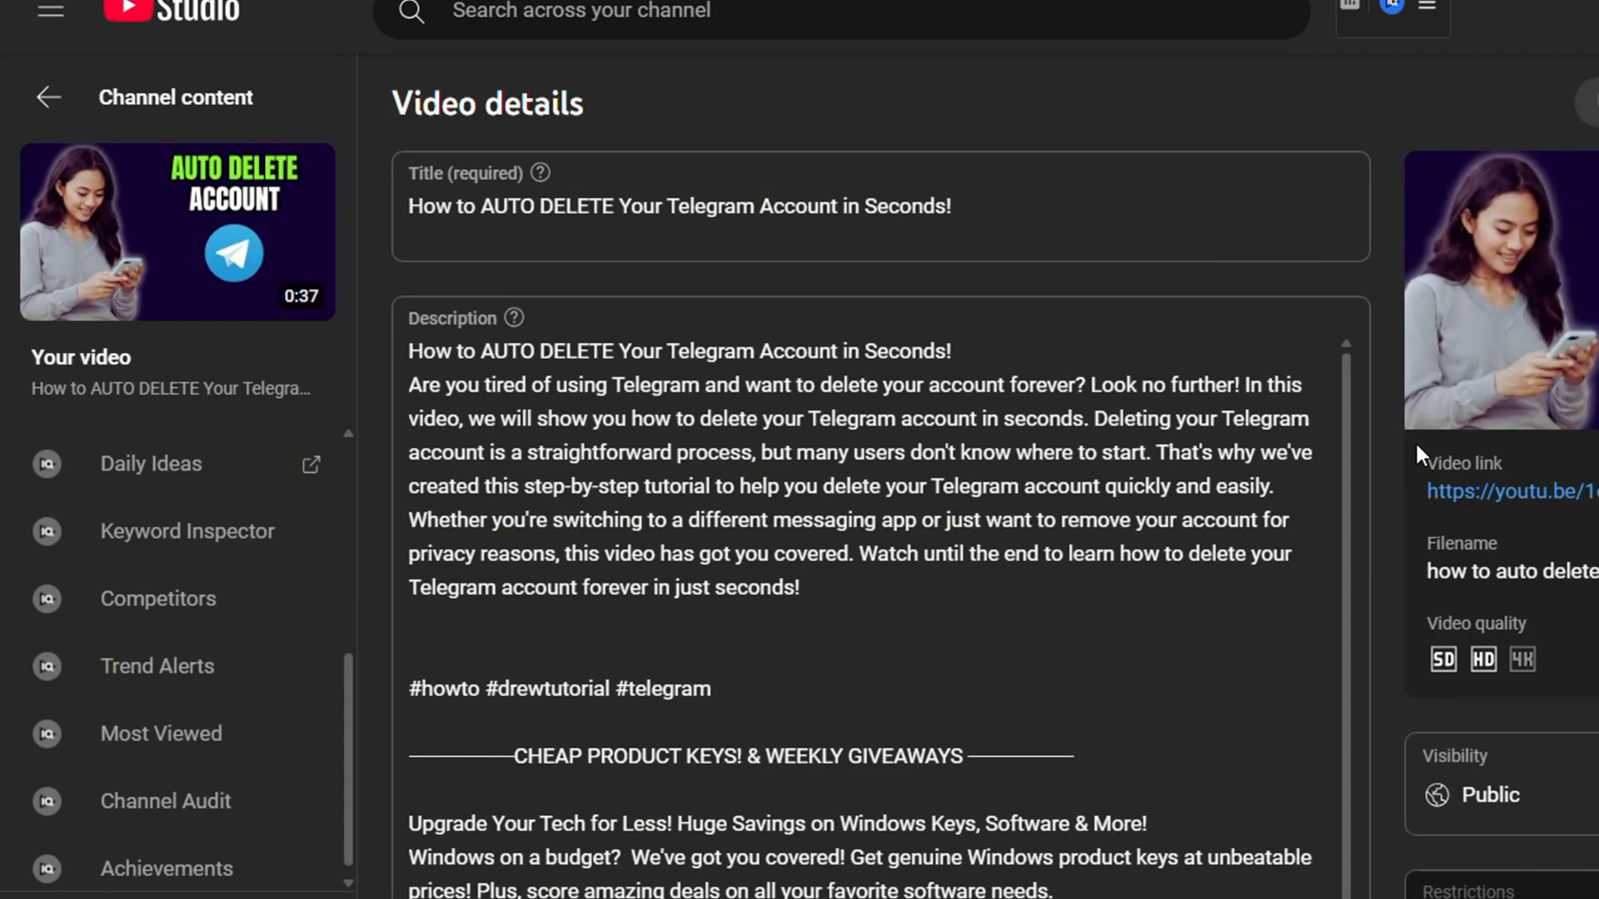
Step: Scroll the details page down past Playlists (Telegram) to the Audience section
scroll("down", 3)
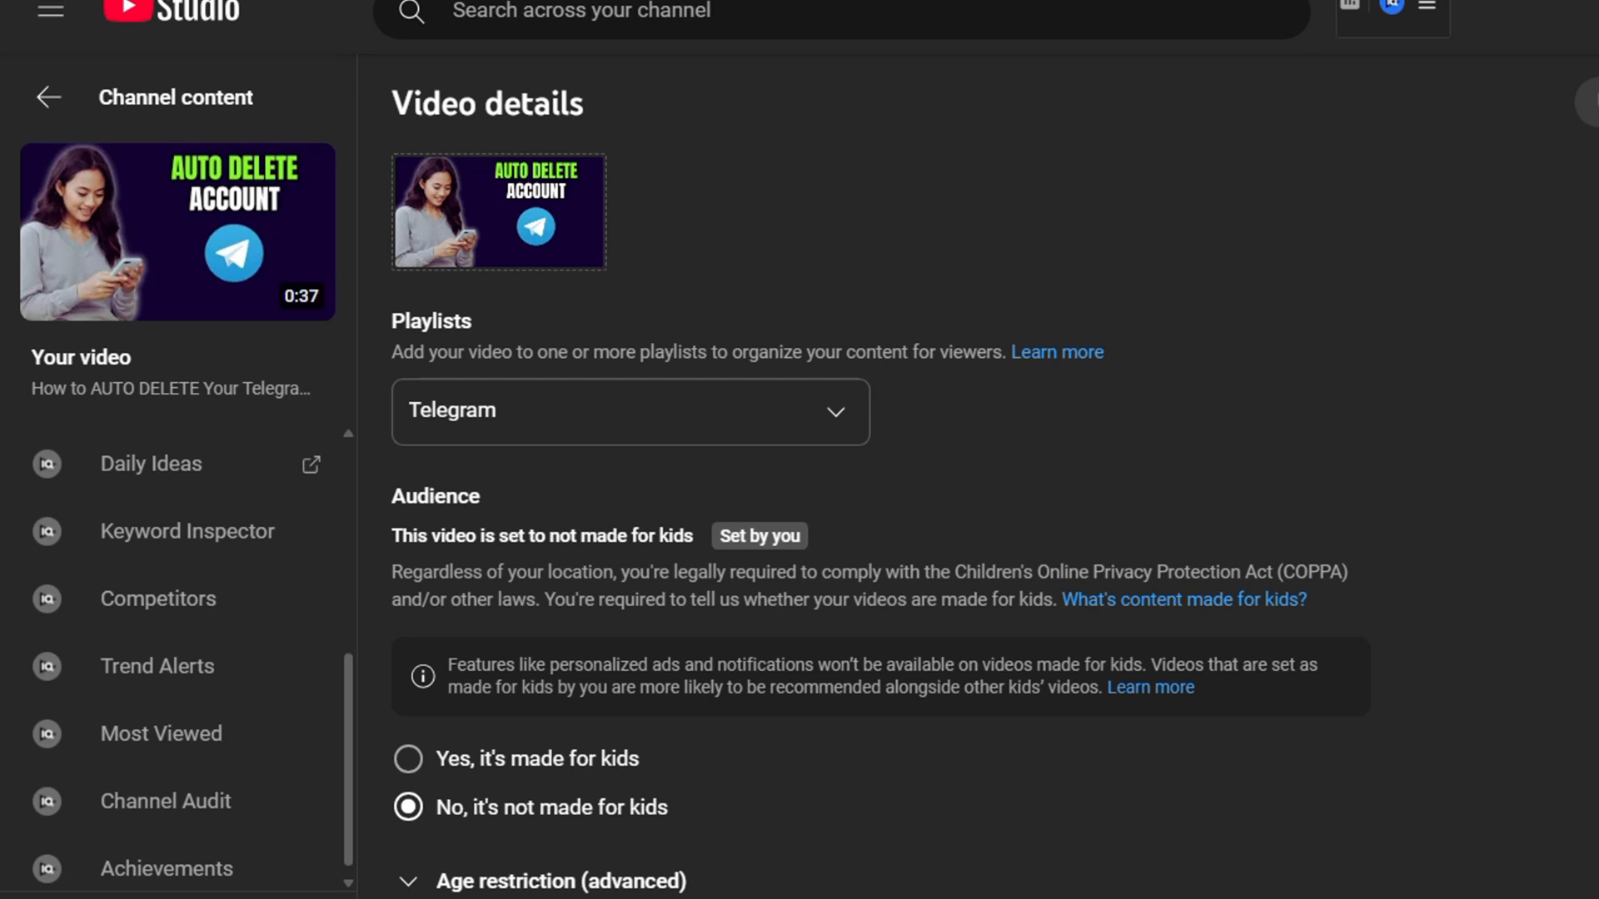
scroll("down", 3)
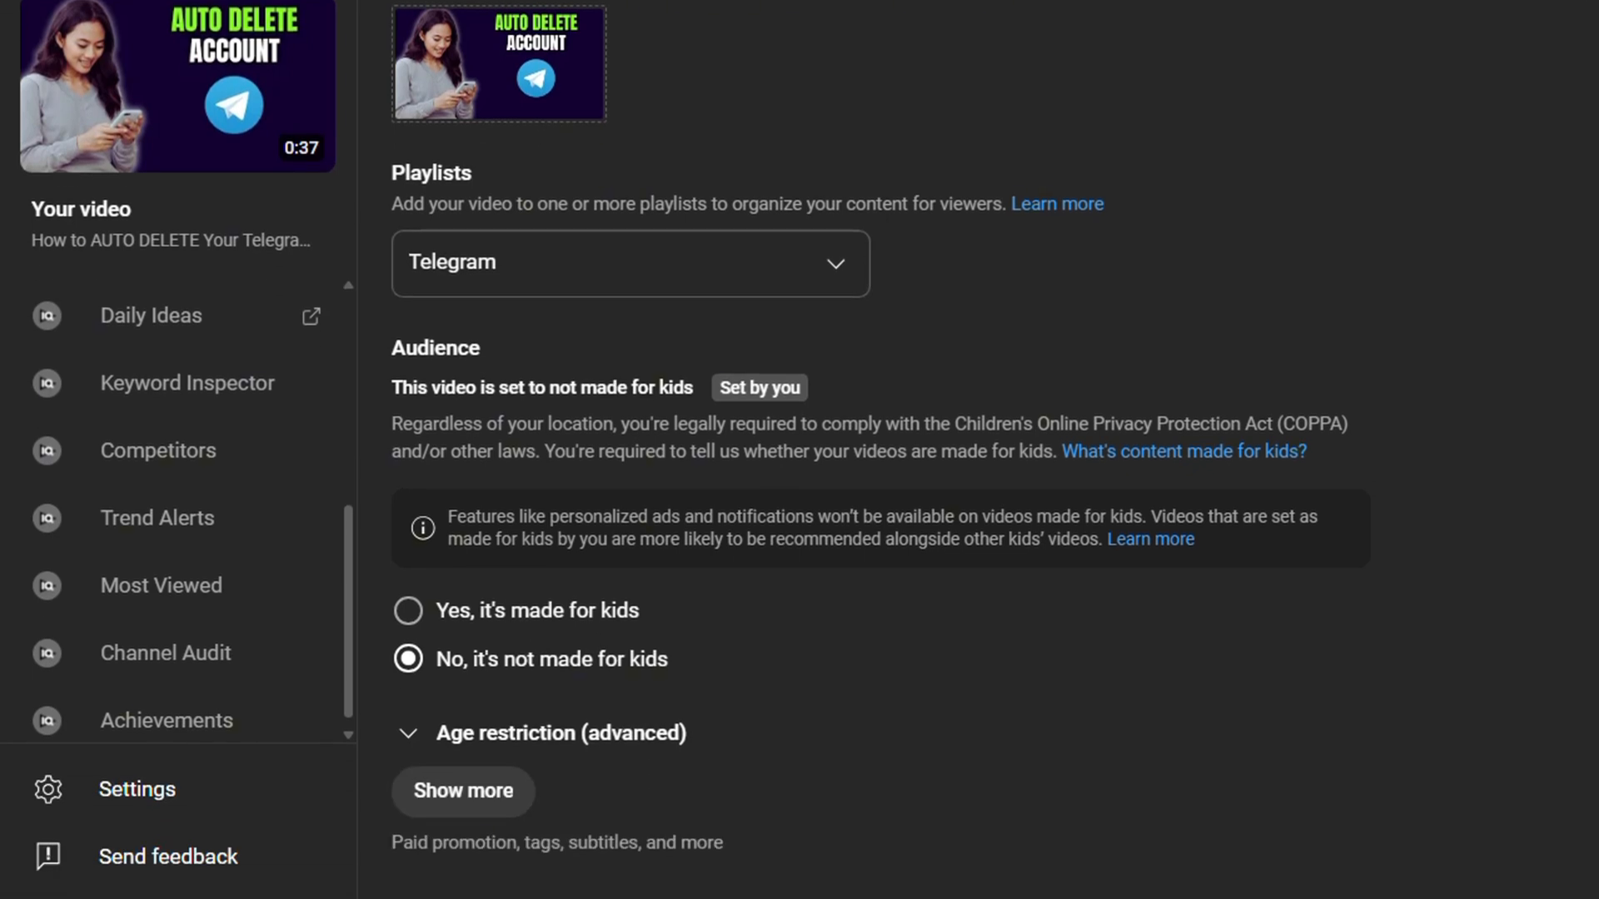
Step: Expand Show more and reach the 'Show how many viewers like this video' checkbox under Comments and ratings
left_click(461, 791)
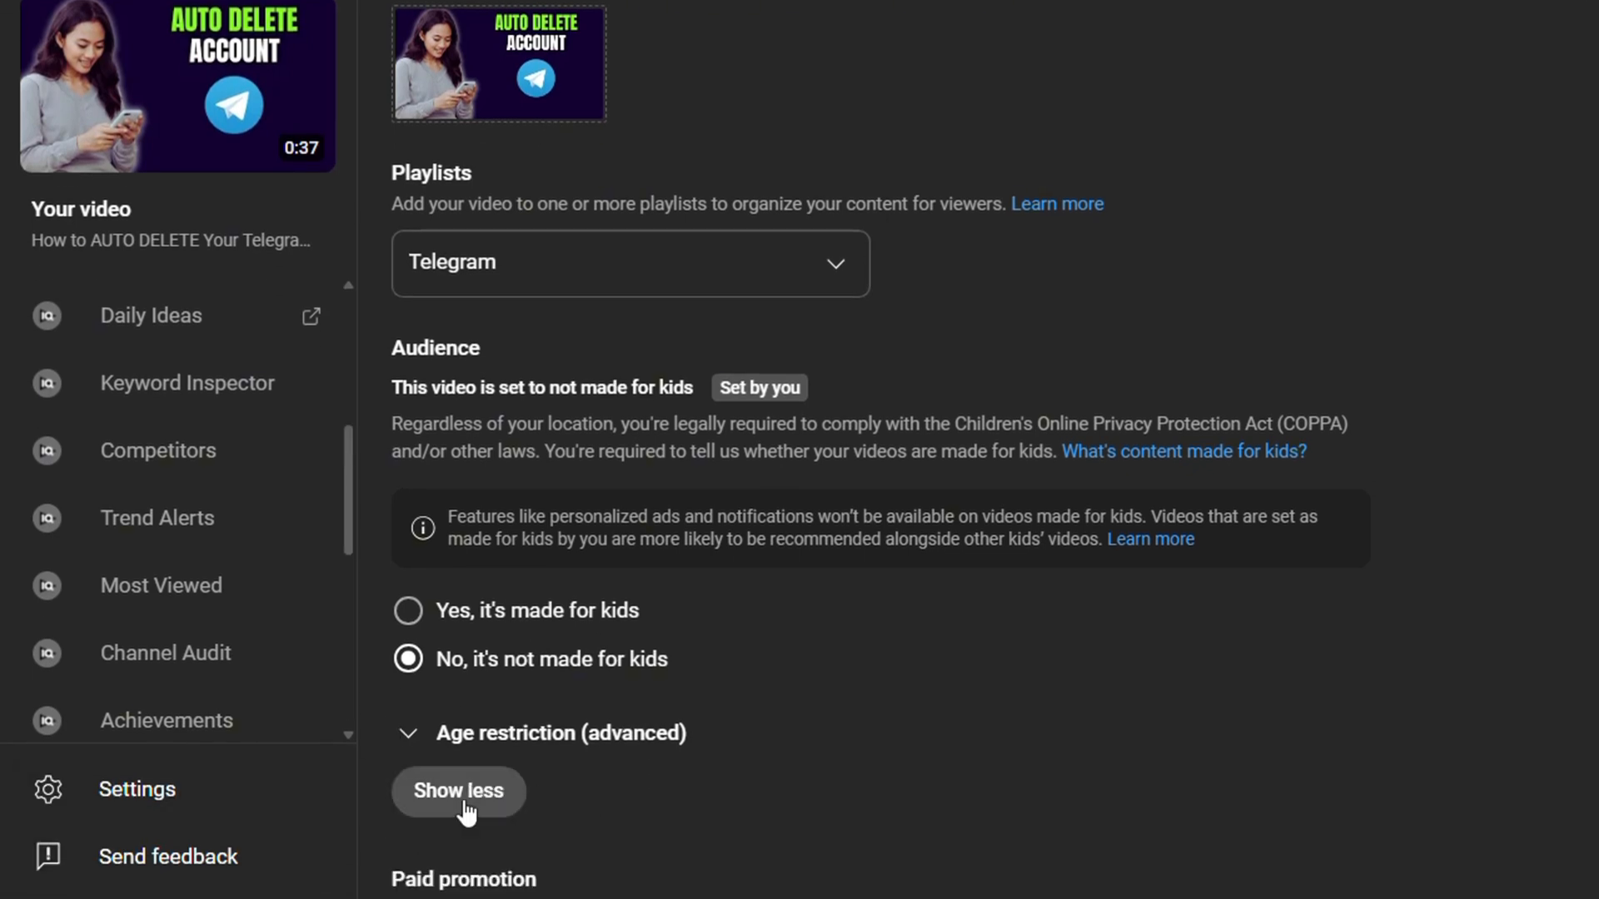
scroll("down", 3)
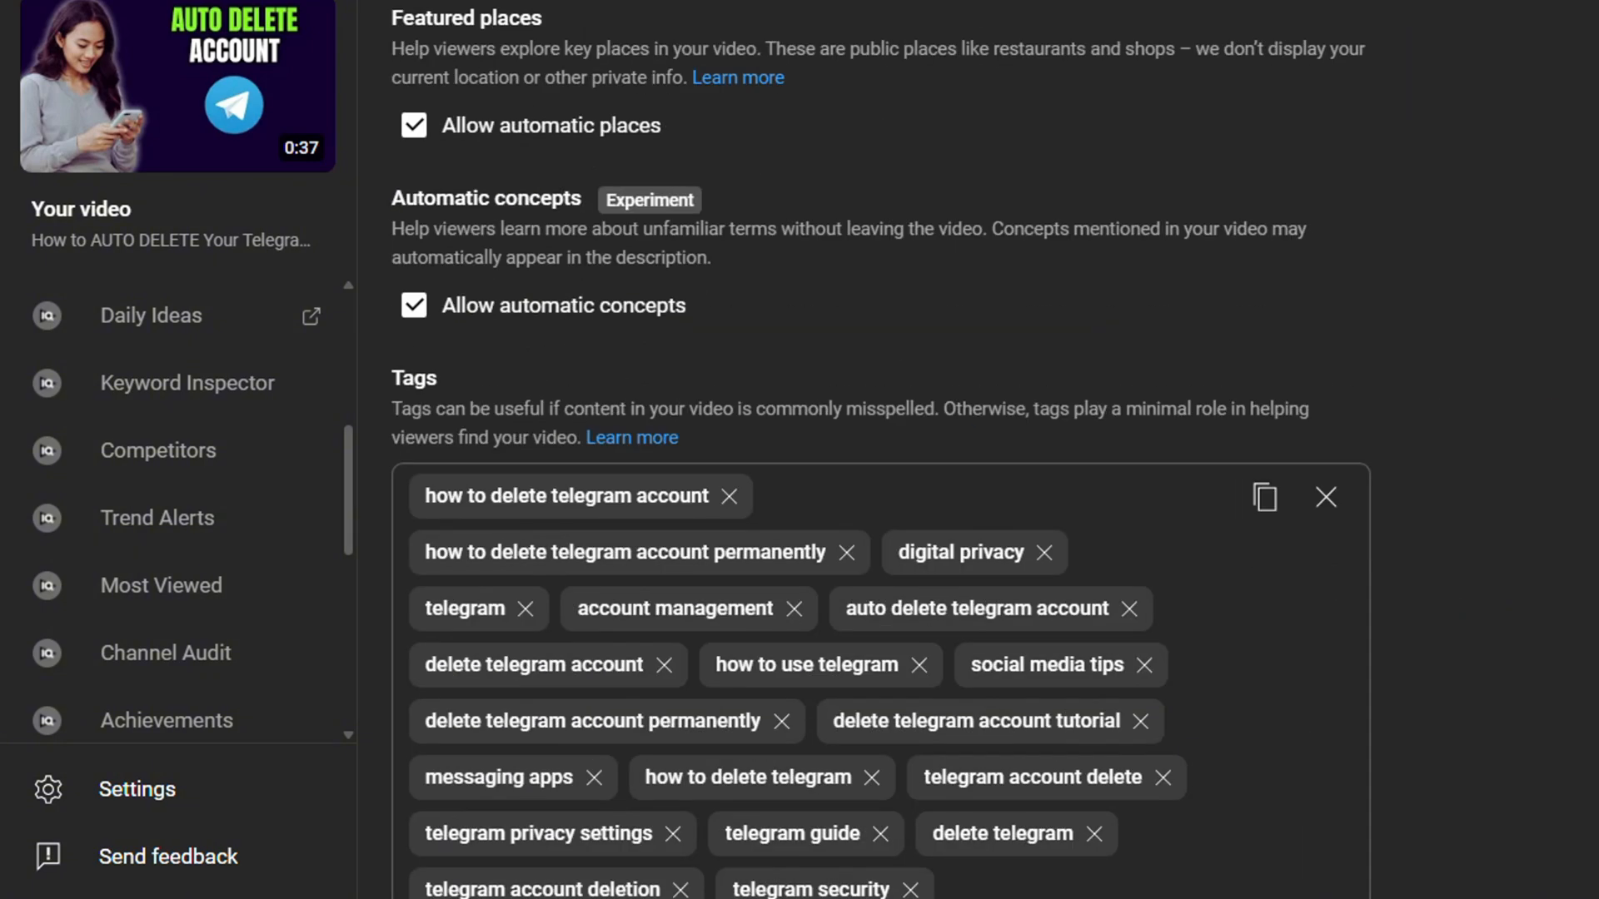
scroll("down", 3)
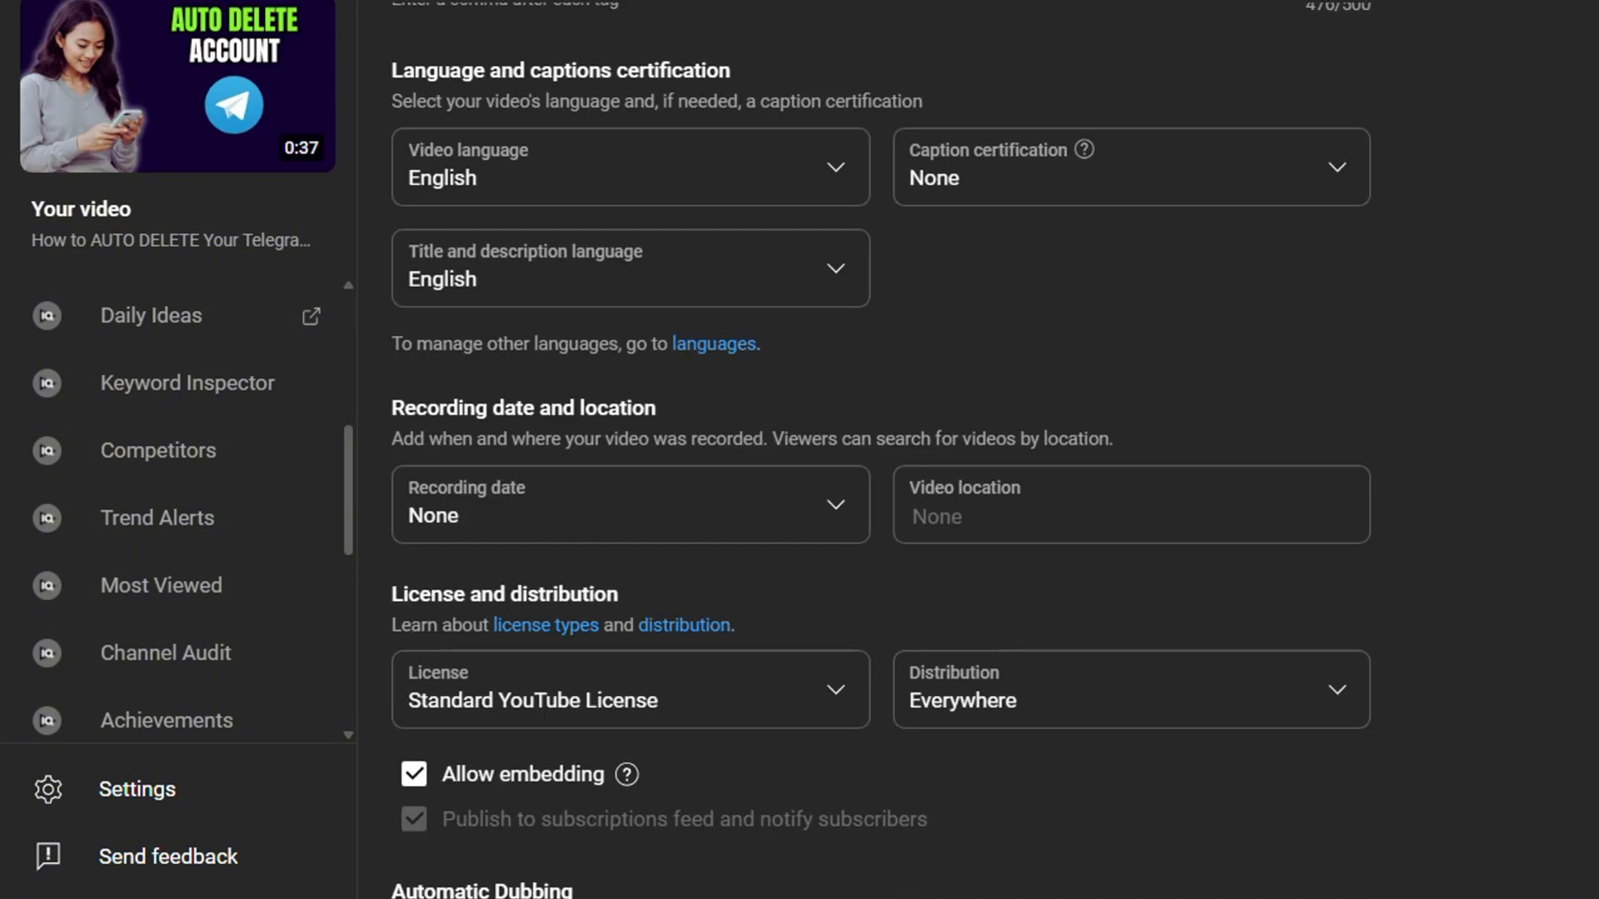
scroll("down", 3)
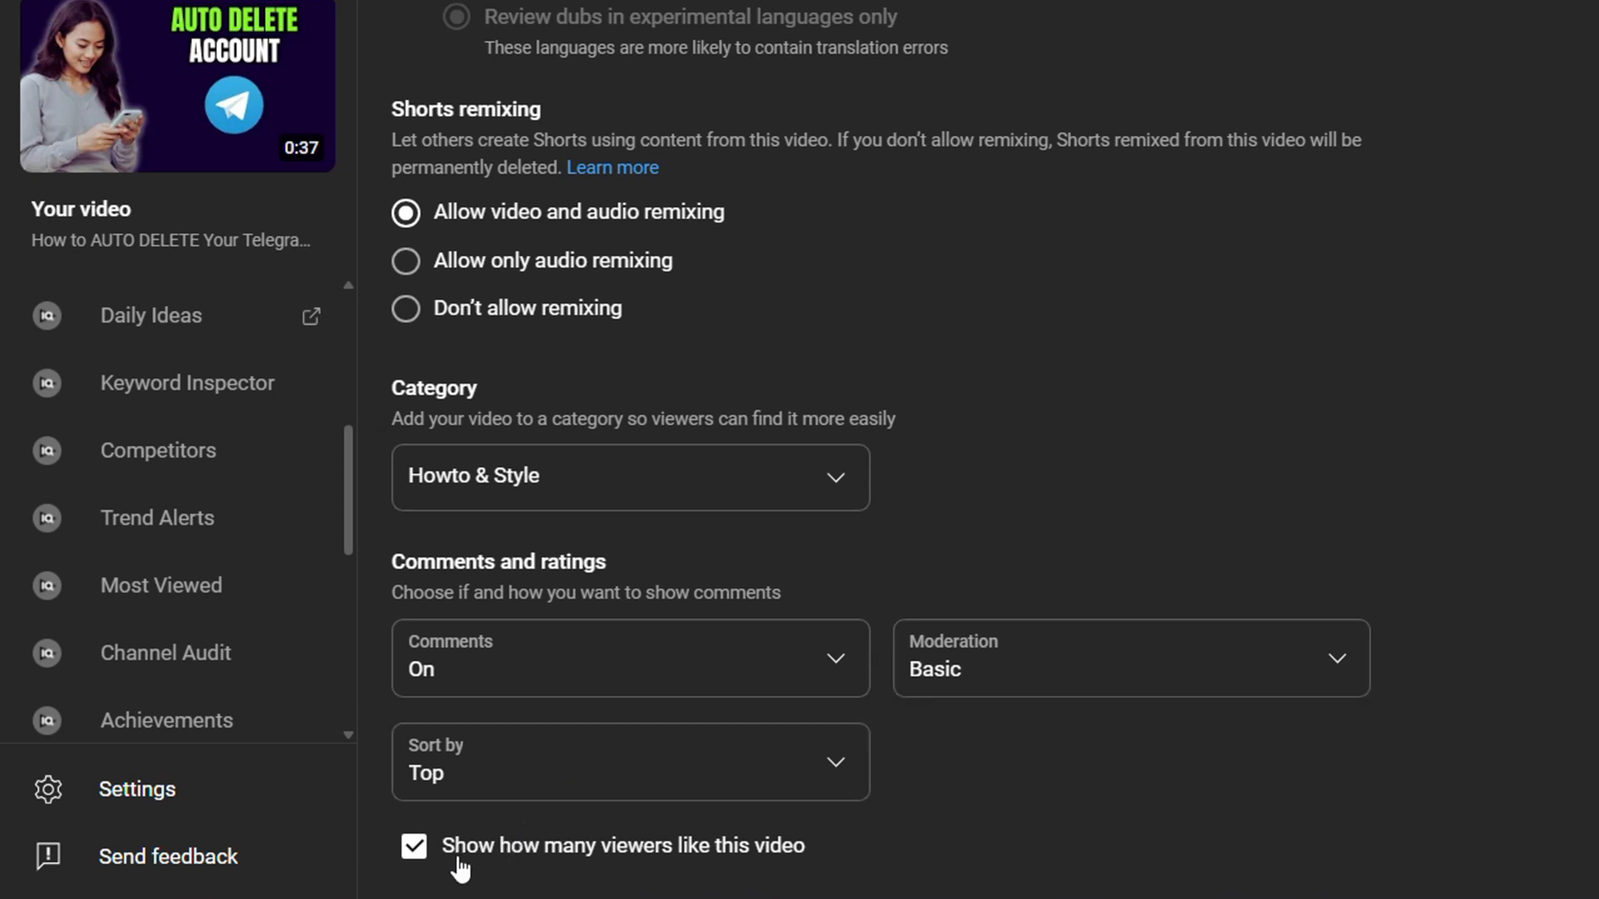
mouse_move(438, 862)
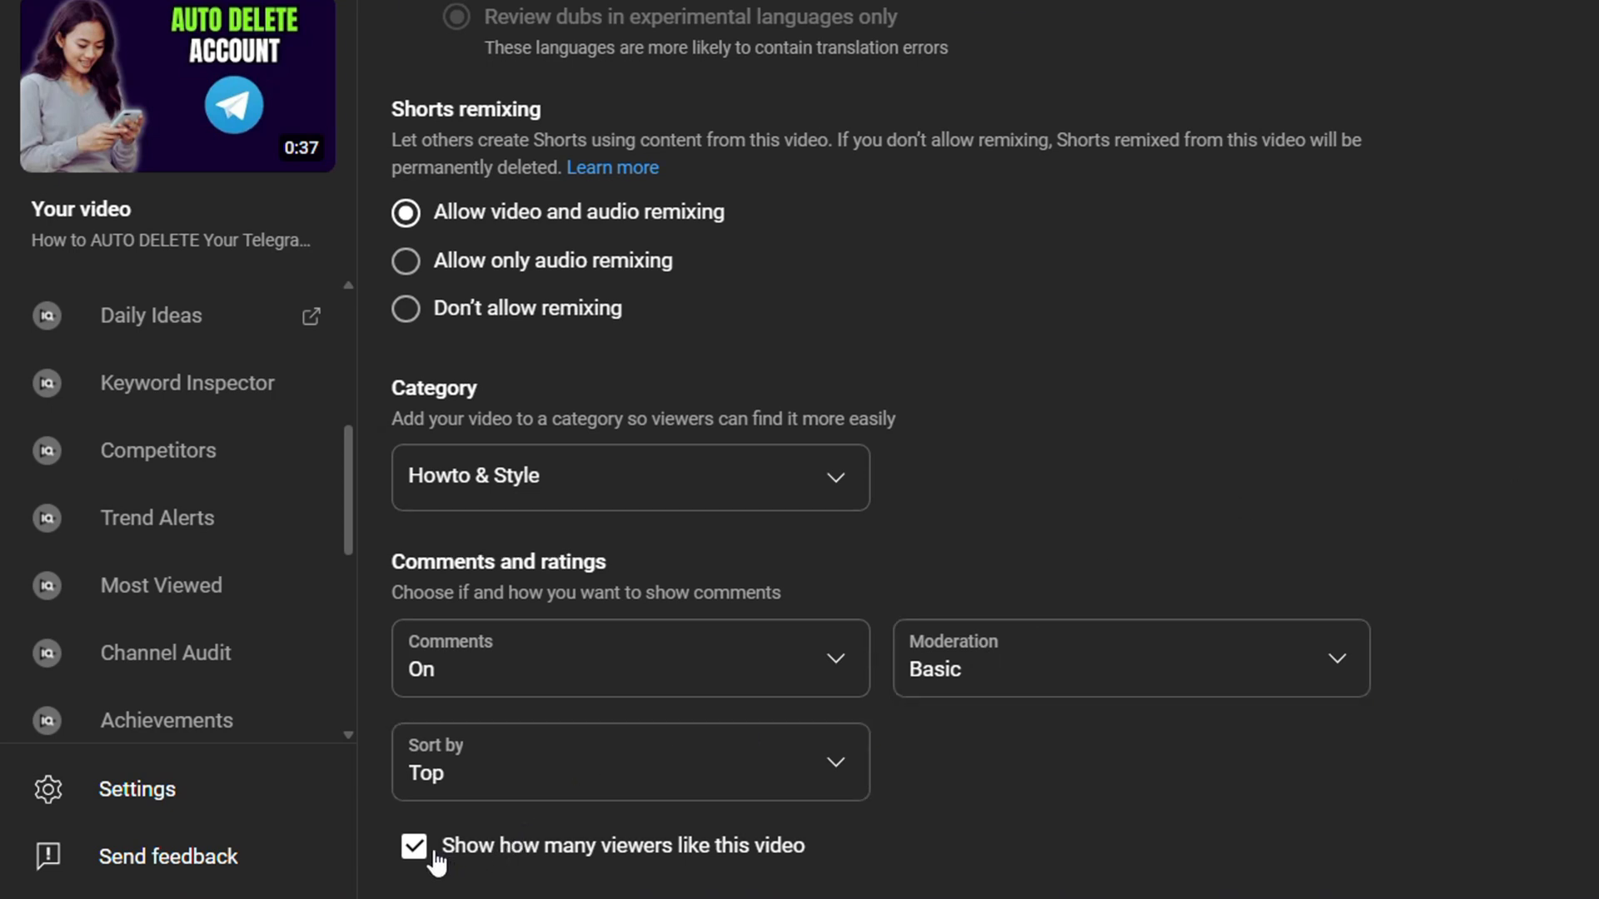